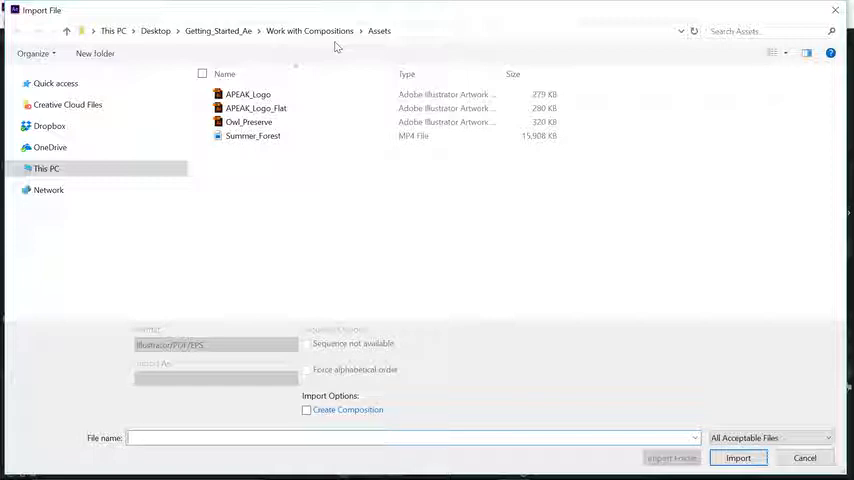
Step: Import Owl_Preserve as a Composition - Retain Layer Sizes
{"action": "left_click", "coordinate": [249, 121]}
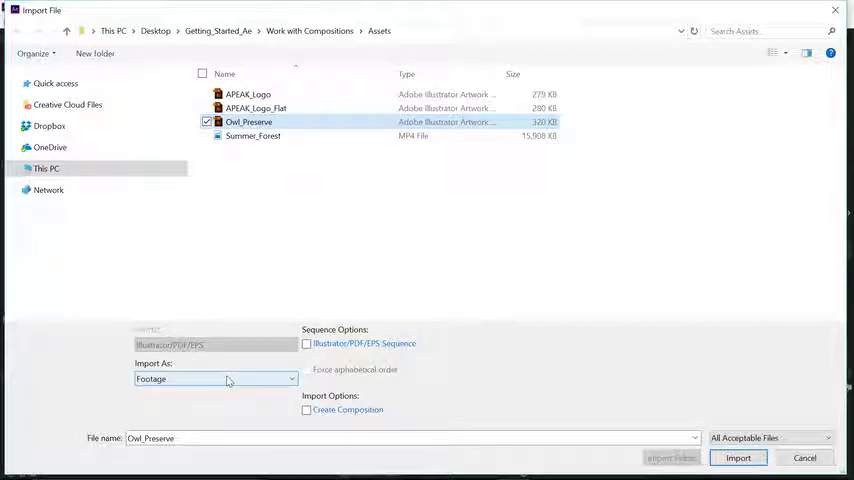
{"action": "left_click", "coordinate": [213, 379]}
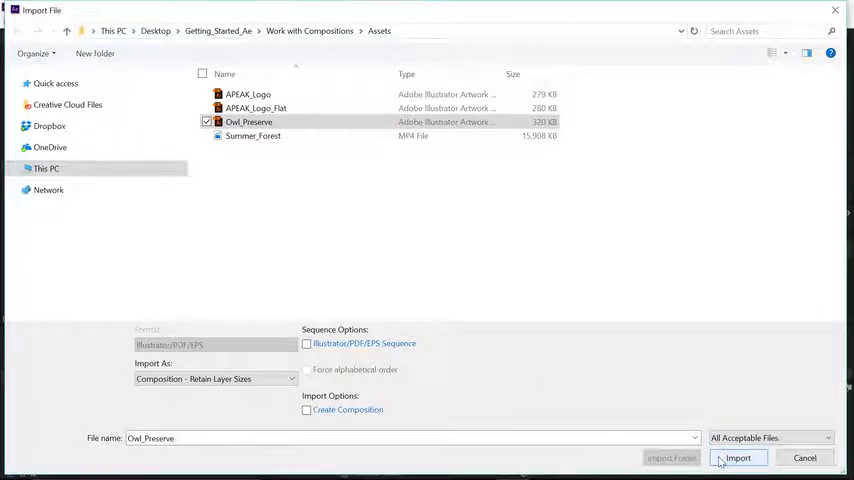
{"action": "left_click", "coordinate": [744, 458]}
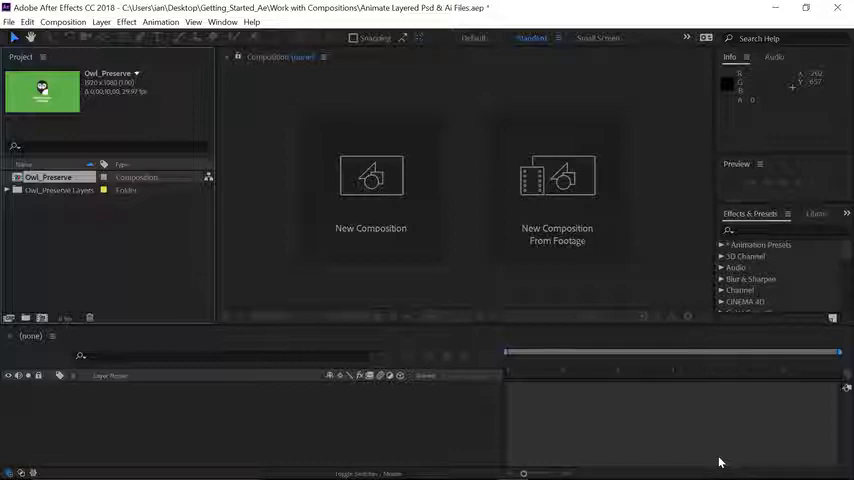
{"action": "mouse_move", "coordinate": [147, 258]}
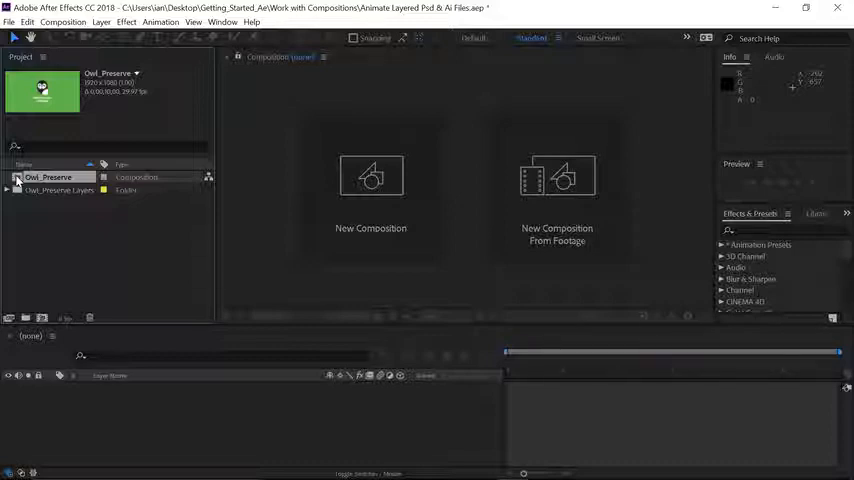
{"action": "double_click", "coordinate": [48, 176]}
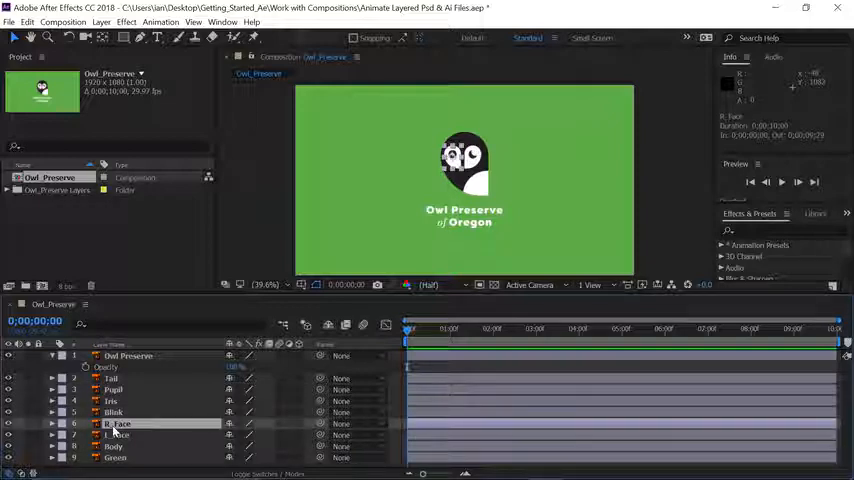
Step: Select the Owl Preserve layer in the Timeline to reveal its Opacity property
{"action": "left_click", "coordinate": [112, 442]}
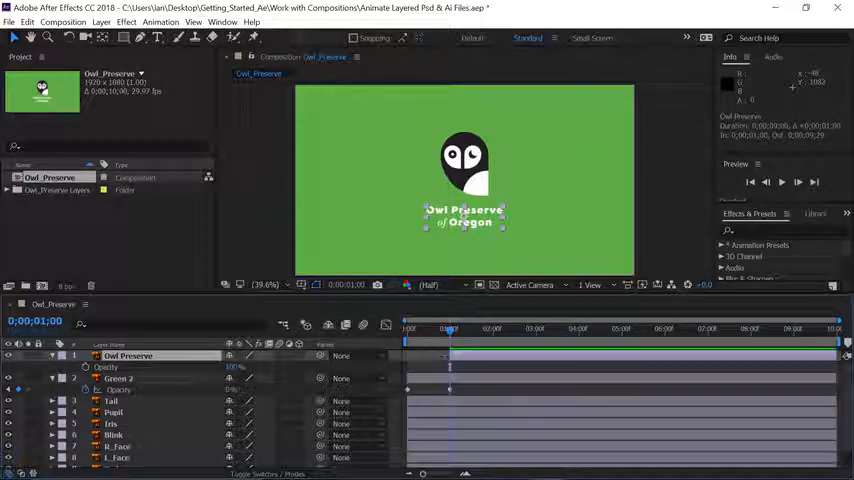
{"action": "mouse_move", "coordinate": [467, 364]}
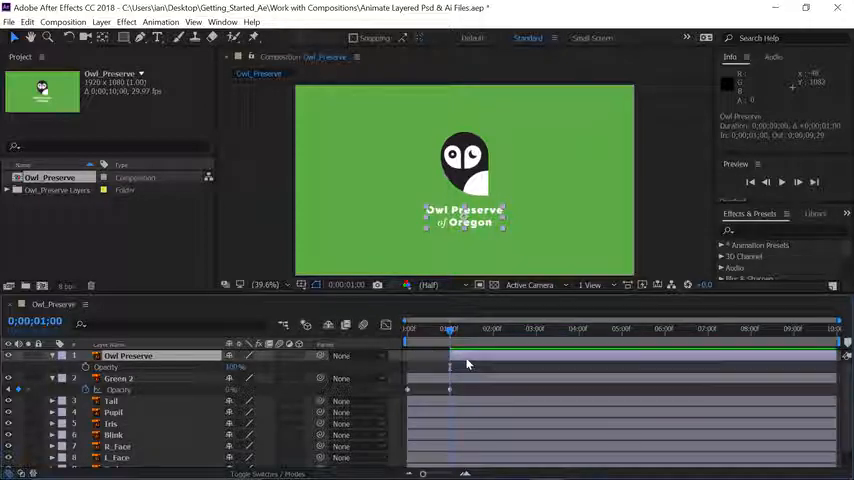